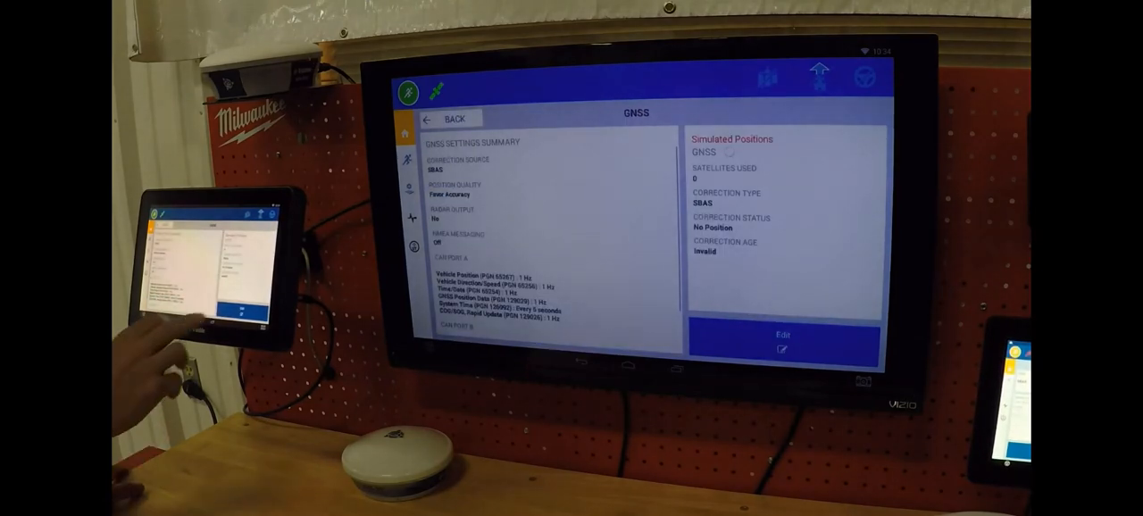
View the GNSS settings, discard any edits and return to the Home overview
{"action": "left_click", "coordinate": [782, 341]}
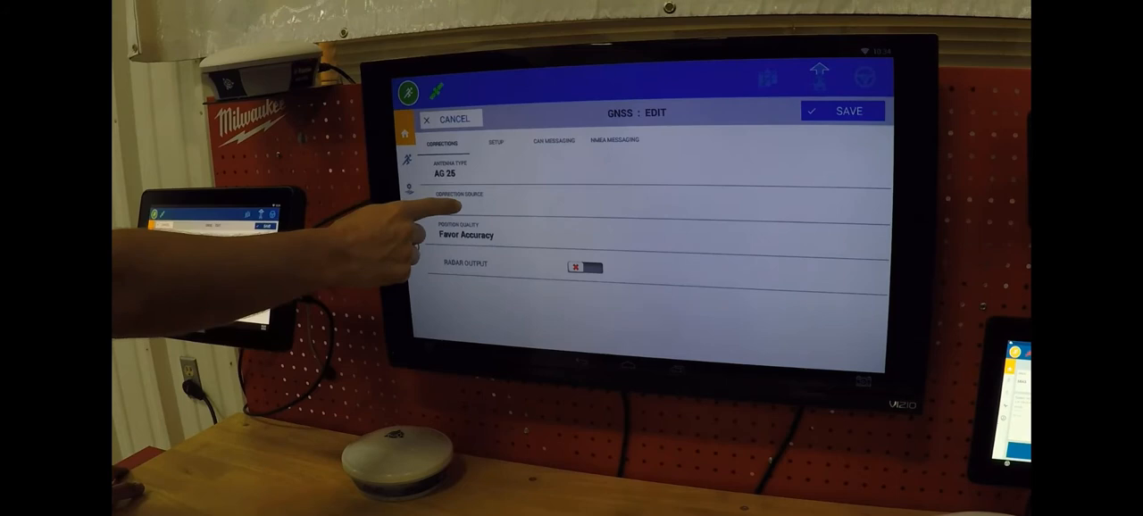
{"action": "left_click", "coordinate": [839, 111]}
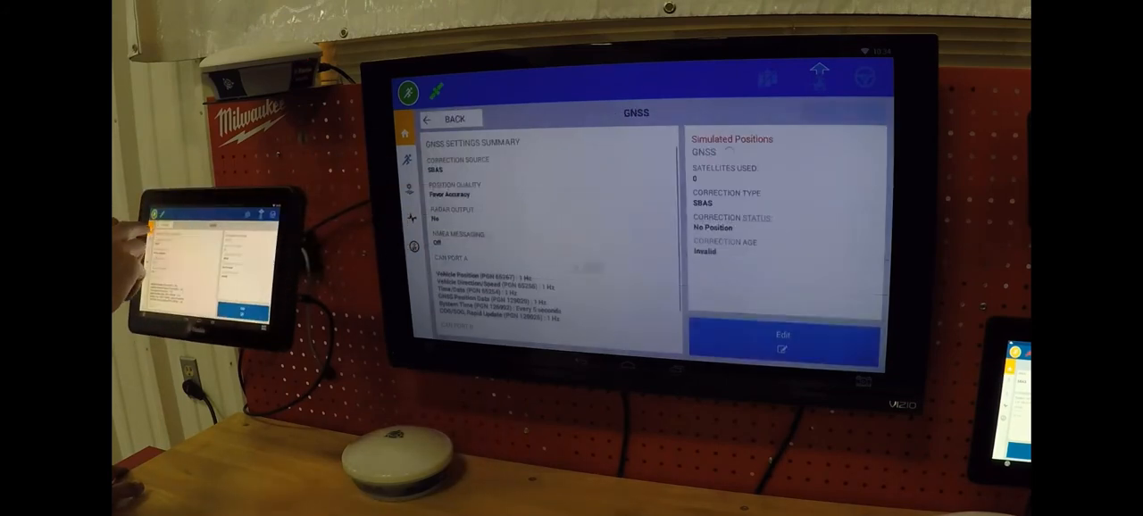
{"action": "left_click", "coordinate": [449, 118]}
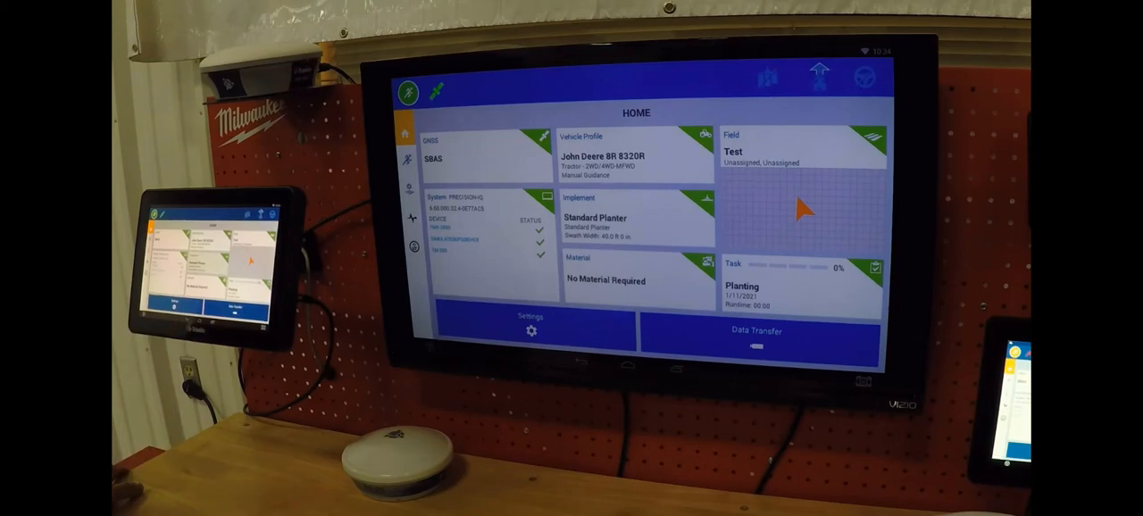
Review the implement details and go back to the Home overview
{"action": "left_click", "coordinate": [593, 218]}
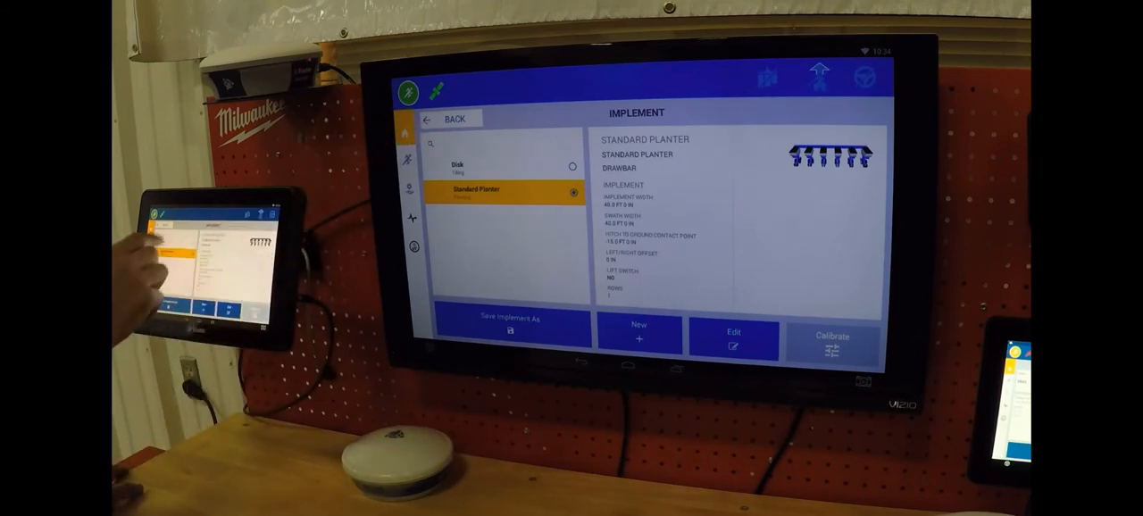
{"action": "left_click", "coordinate": [447, 117]}
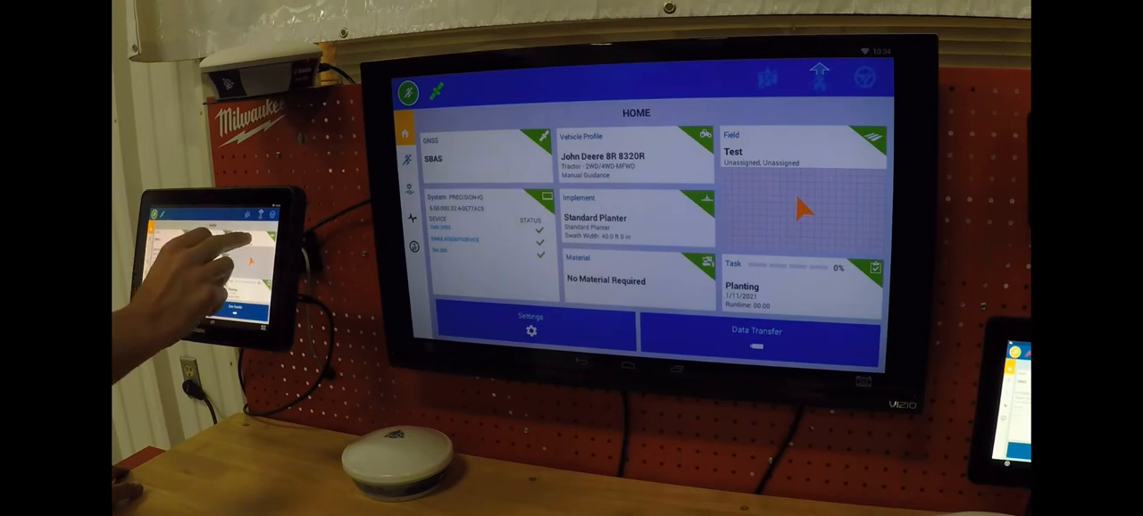
Show the saved Fields list with map previews, then return Home
{"action": "left_click", "coordinate": [802, 152]}
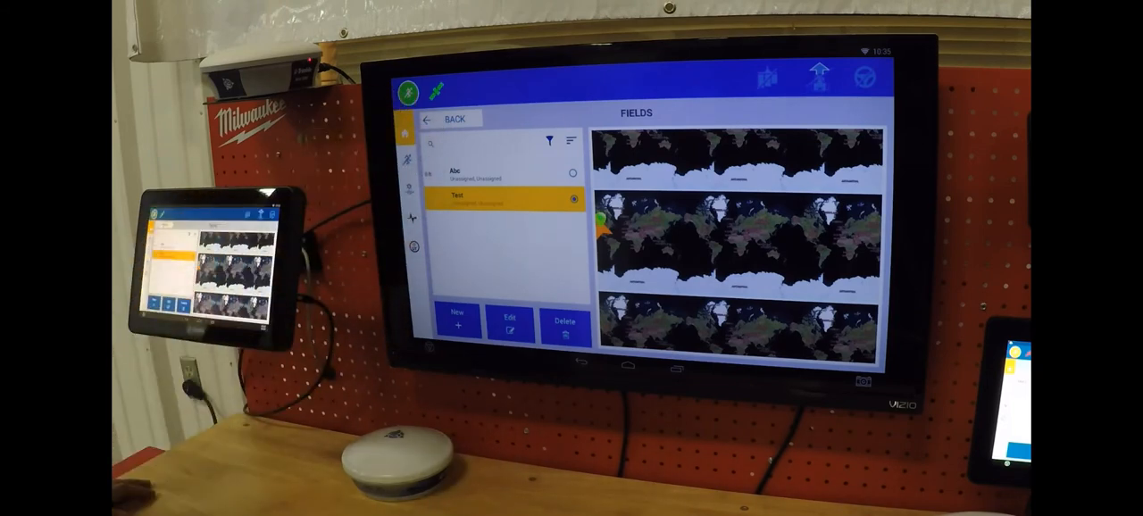
{"action": "left_click", "coordinate": [447, 118]}
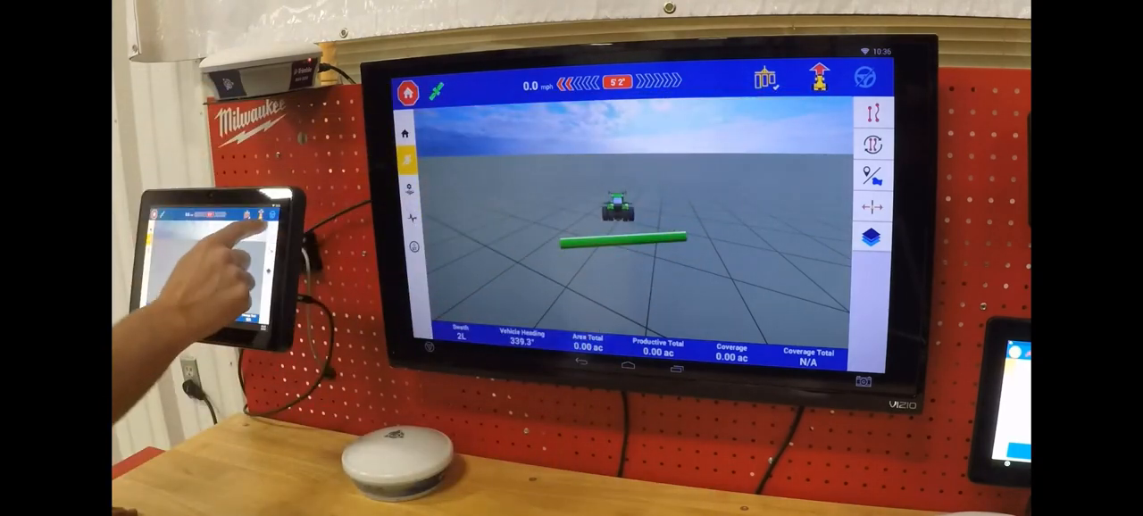
Bring up the guidance line creation options on the run screen
{"action": "left_click", "coordinate": [873, 109]}
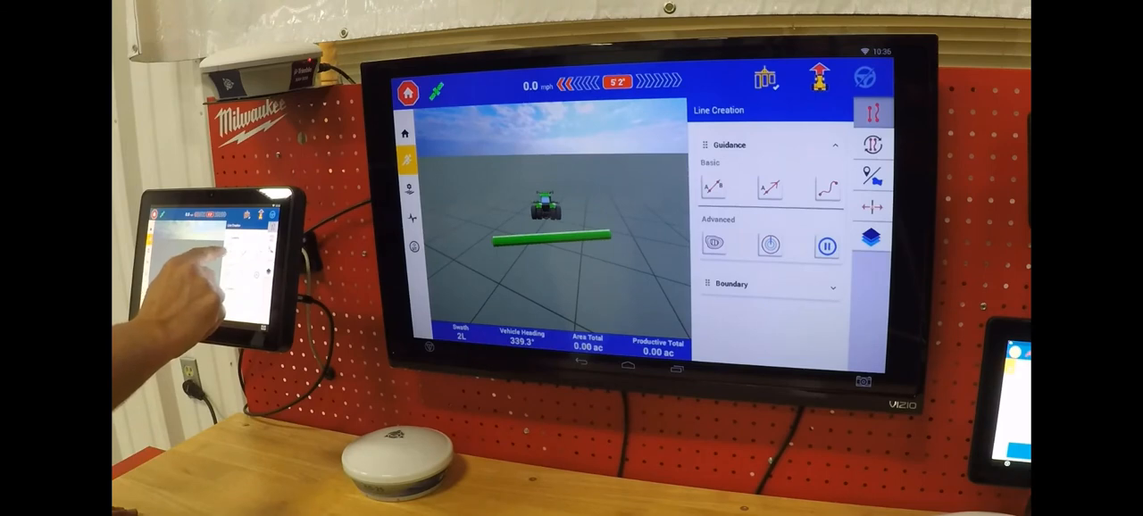
Record a straight AB line by marking point A, then point B, and accept it
{"action": "left_click", "coordinate": [713, 187]}
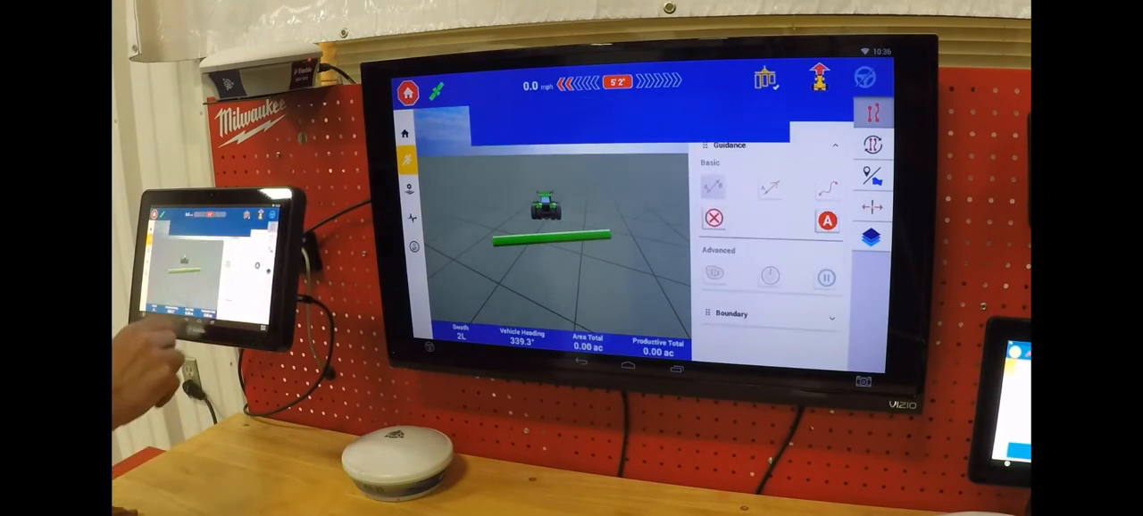
{"action": "left_click", "coordinate": [825, 218]}
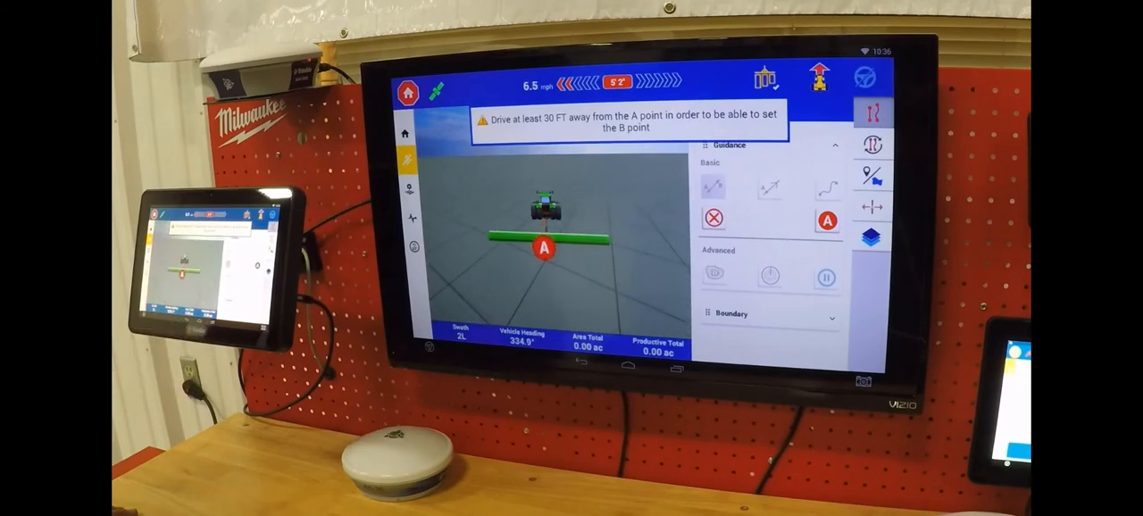
{"action": "left_click", "coordinate": [827, 220]}
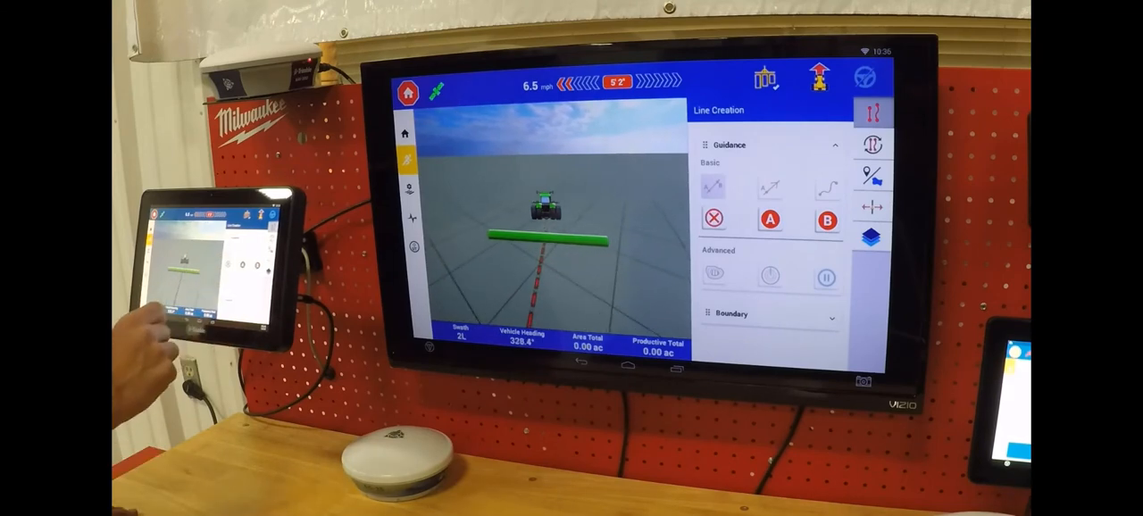
{"action": "left_click", "coordinate": [770, 219]}
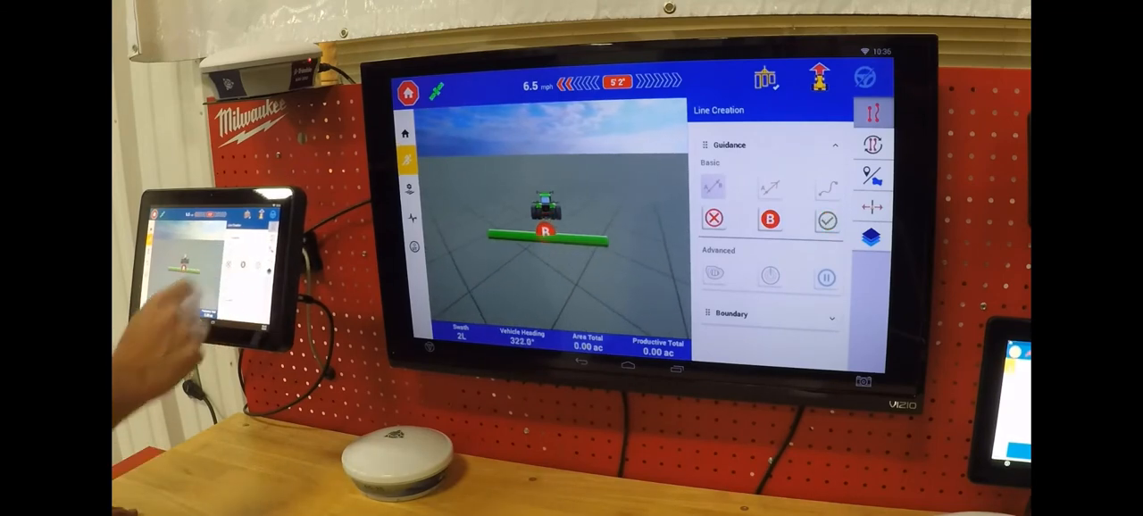
{"action": "left_click", "coordinate": [769, 218]}
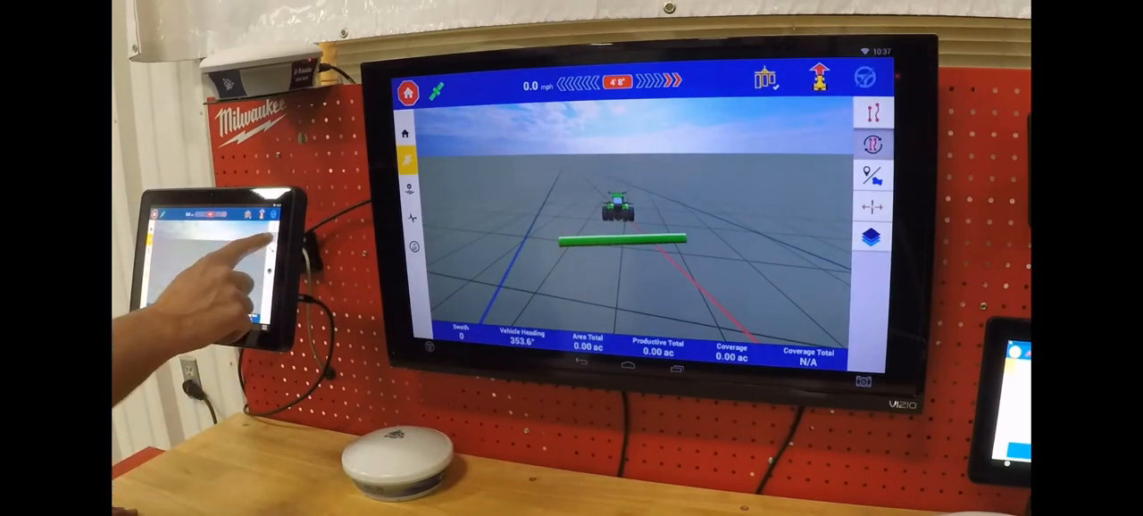
Show the guidance adjustments panel with Nudge, Remark and Implement Draft Correction
{"action": "left_click", "coordinate": [871, 146]}
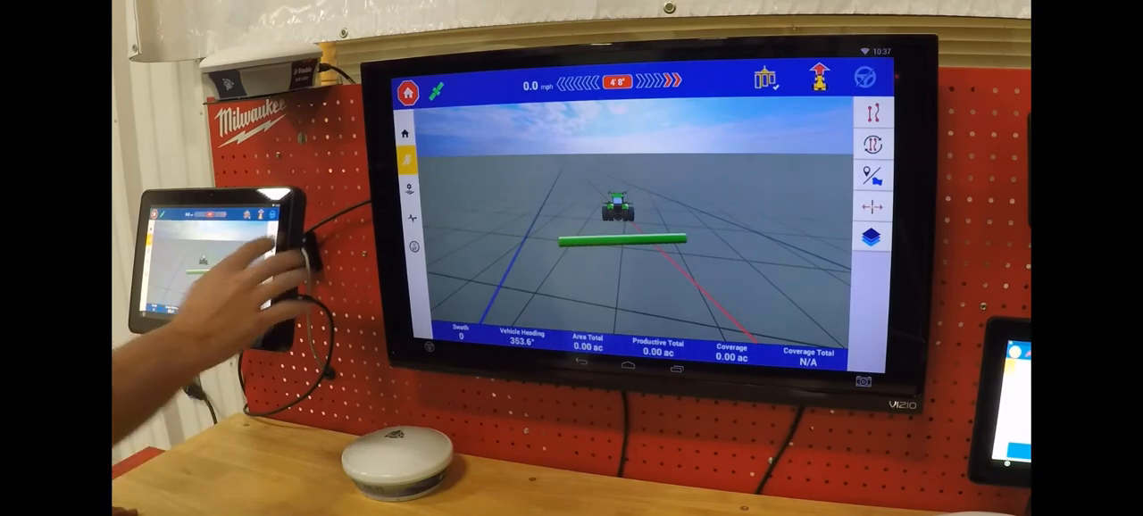
{"action": "left_click", "coordinate": [871, 175]}
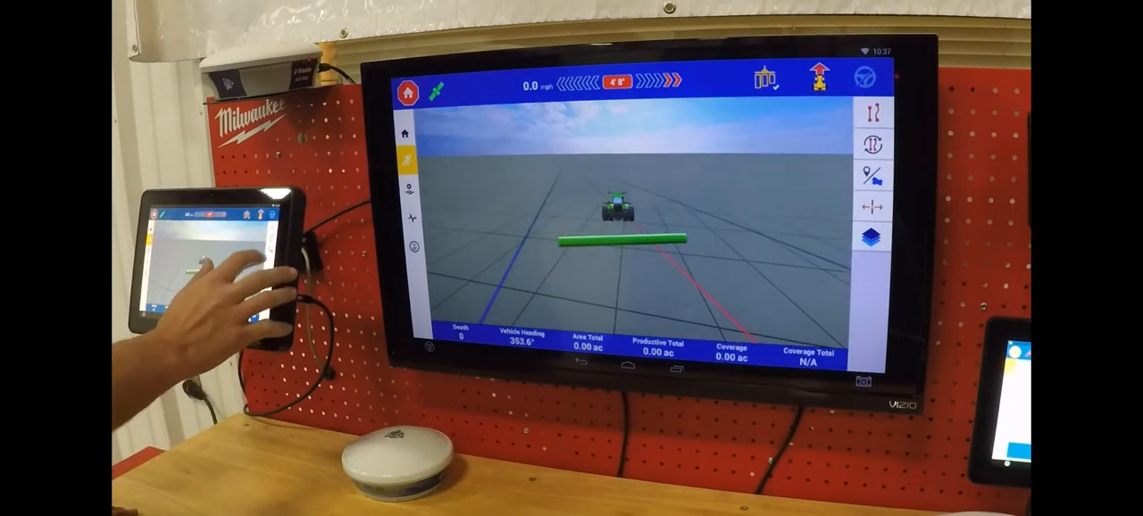
{"action": "left_click", "coordinate": [872, 207]}
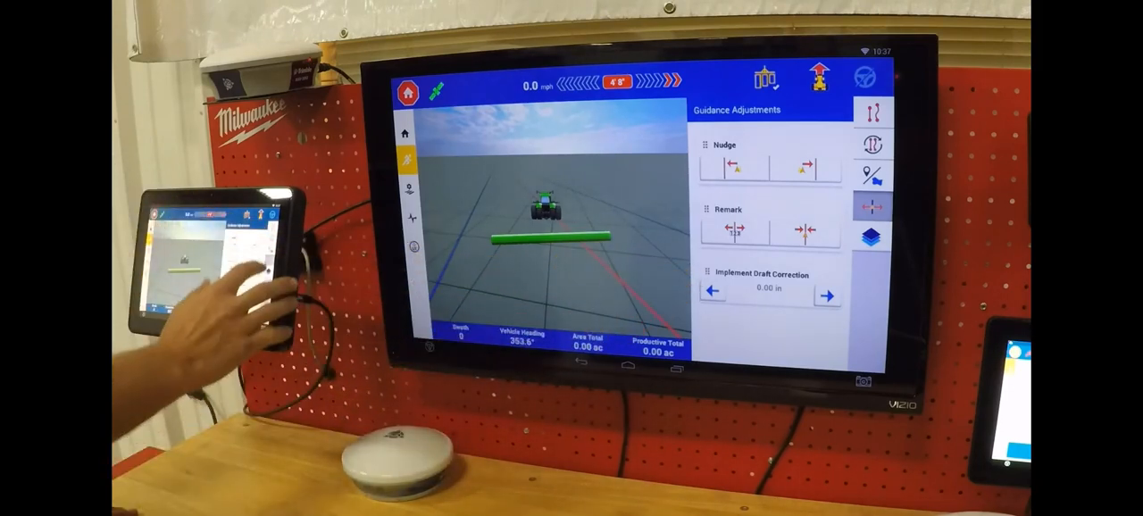
{"action": "left_click", "coordinate": [871, 207]}
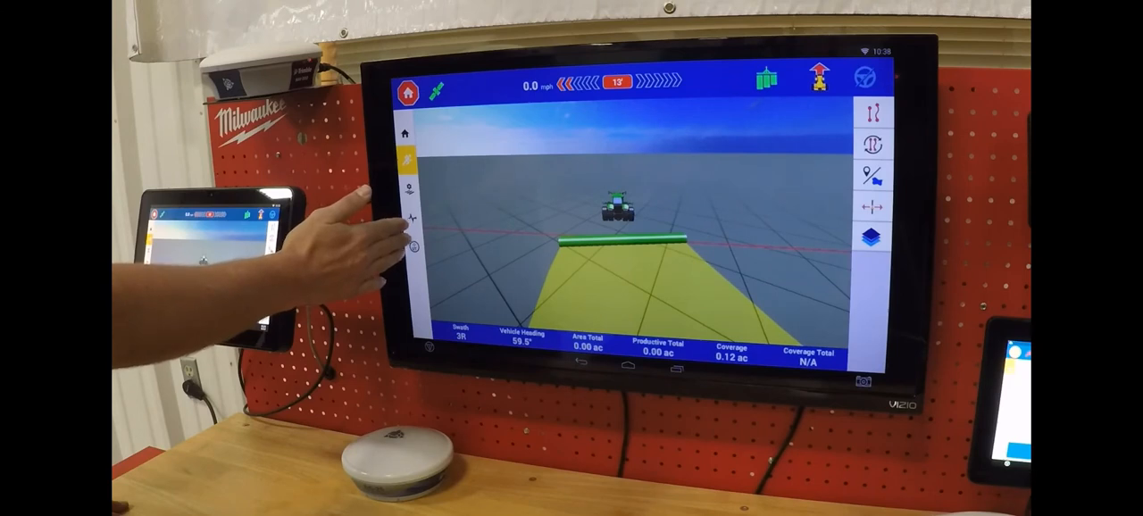
{"action": "mouse_move", "coordinate": [357, 205]}
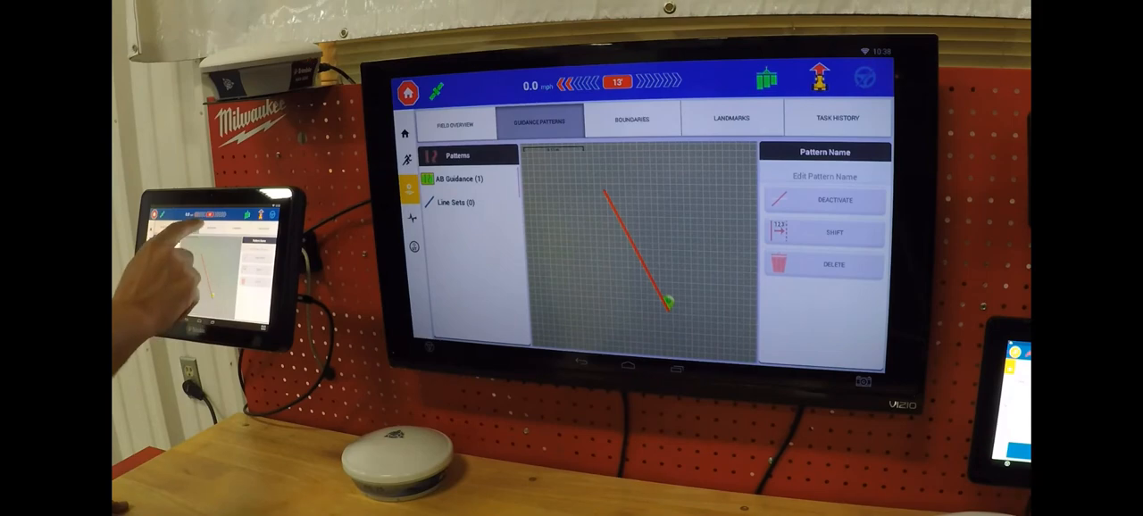
Show the Guidance Patterns tab listing the saved AB guidance line
{"action": "left_click", "coordinate": [632, 118]}
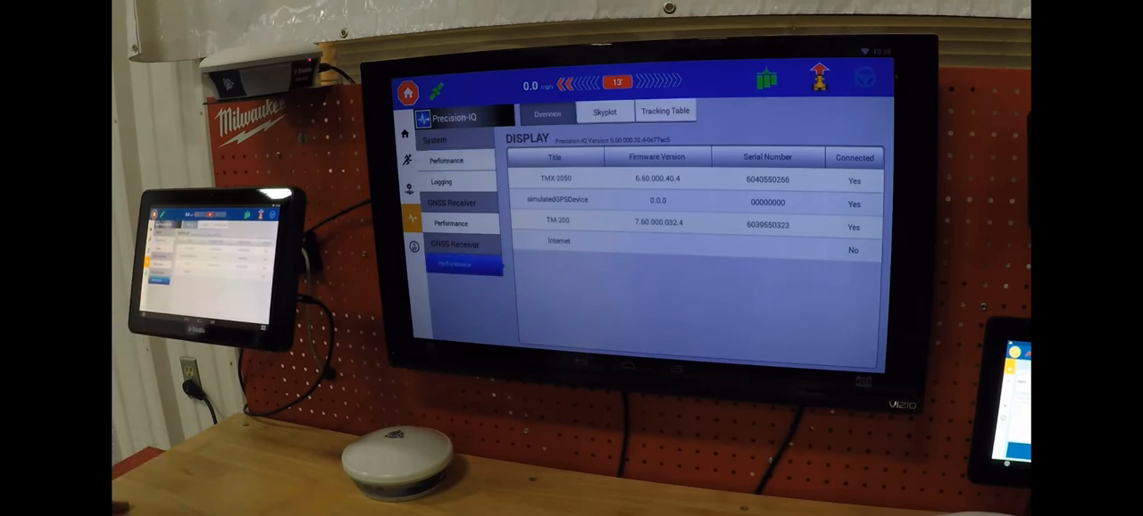
Show the GNSS receiver's solution information and correction status overview
{"action": "left_click", "coordinate": [455, 264]}
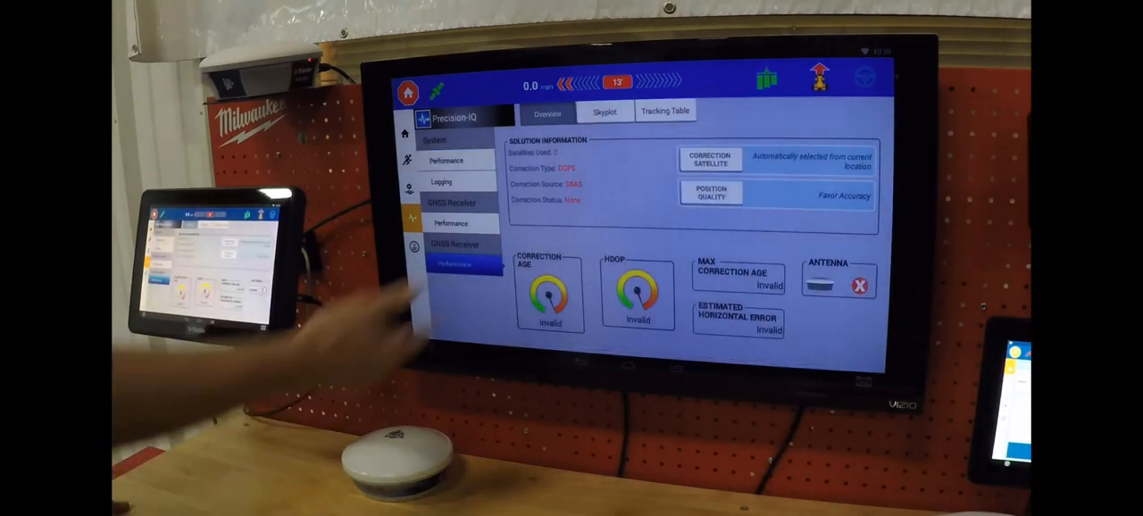